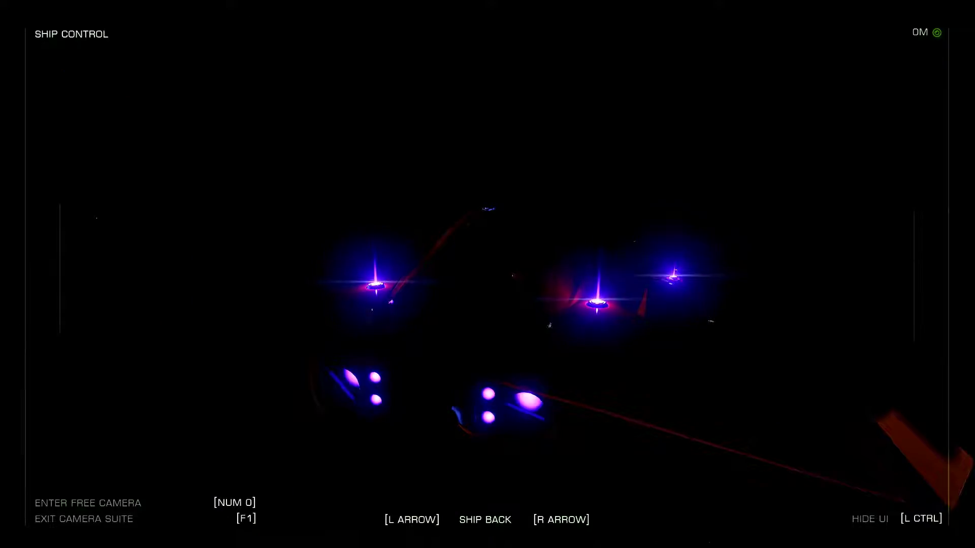
- Return to the Python cockpit and charge the frame shift drive toward Col 285 Sector NG-H a26-1
key(F1)
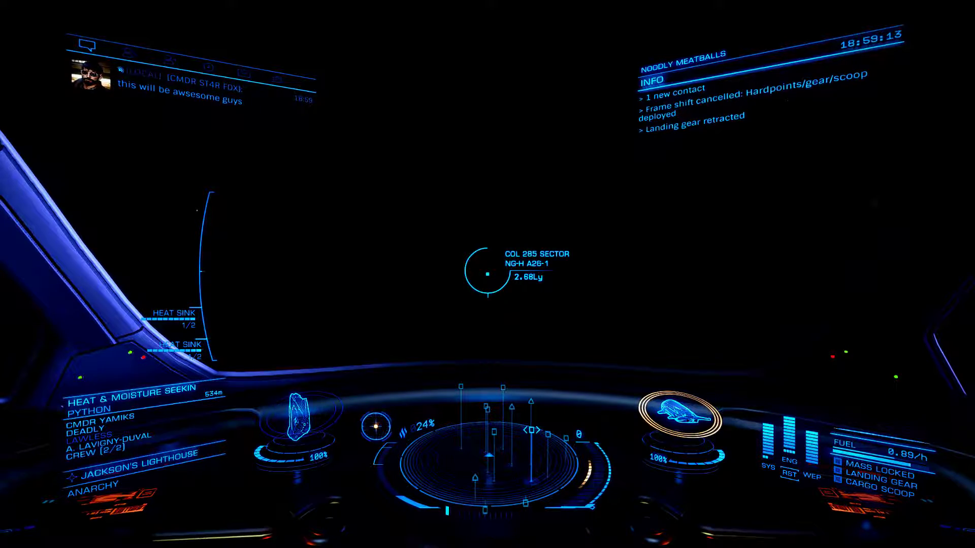
key(j)
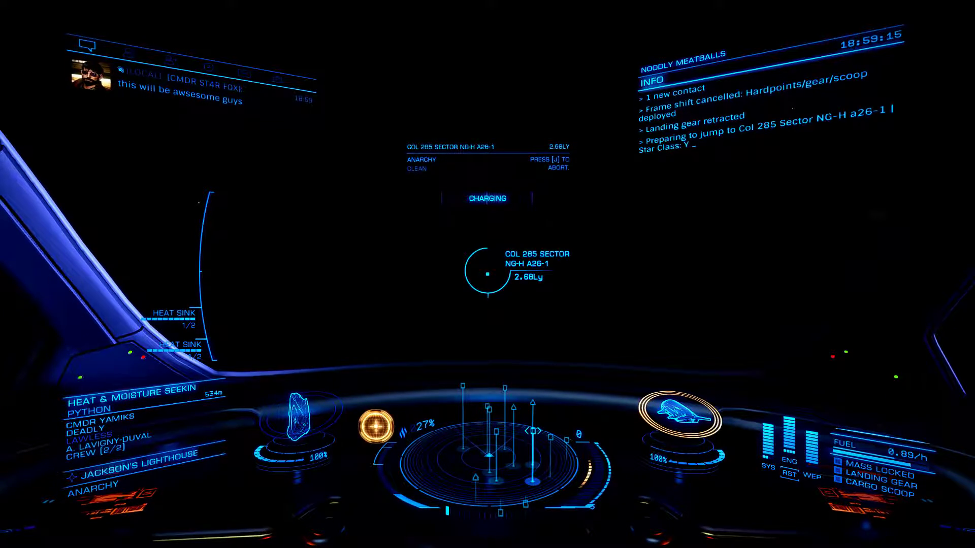